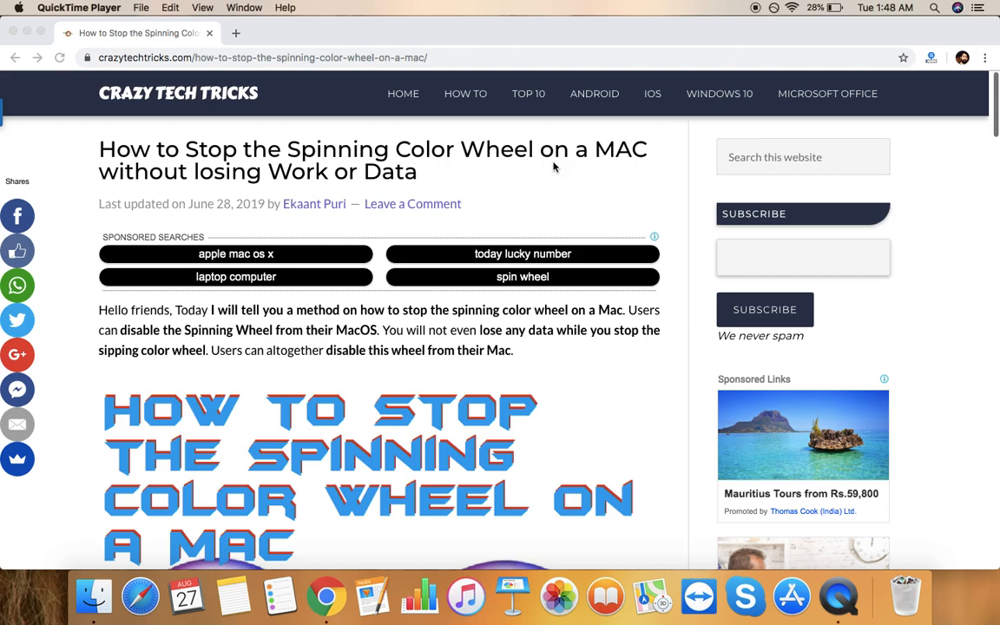
- Scroll the article down until the 'How to Stop the Spinning Color Wheel on a Mac' banner image is visible
{"action": "scroll", "scroll_direction": "down", "scroll_amount": 3}
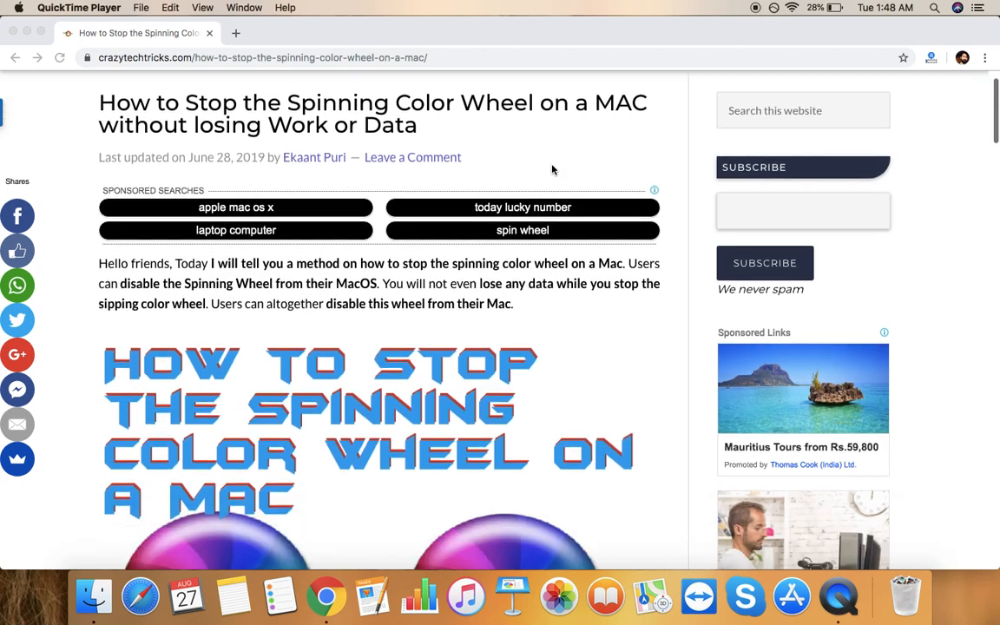
{"action": "scroll", "scroll_direction": "down", "scroll_amount": 3}
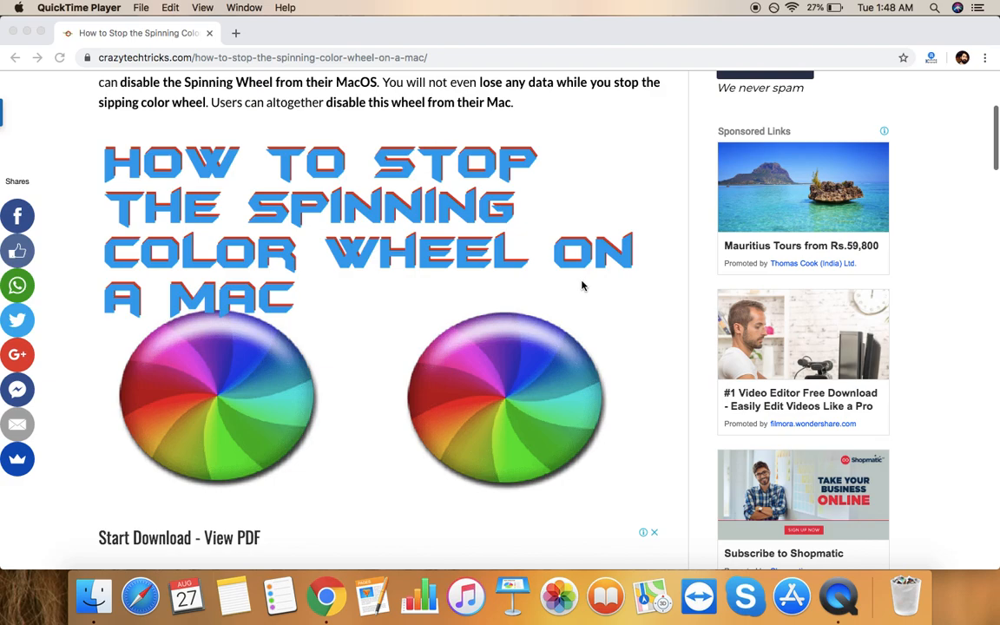
- Scroll past the Start ad and contents to the numbered Force Quit steps section
{"action": "scroll", "scroll_direction": "down", "scroll_amount": 3}
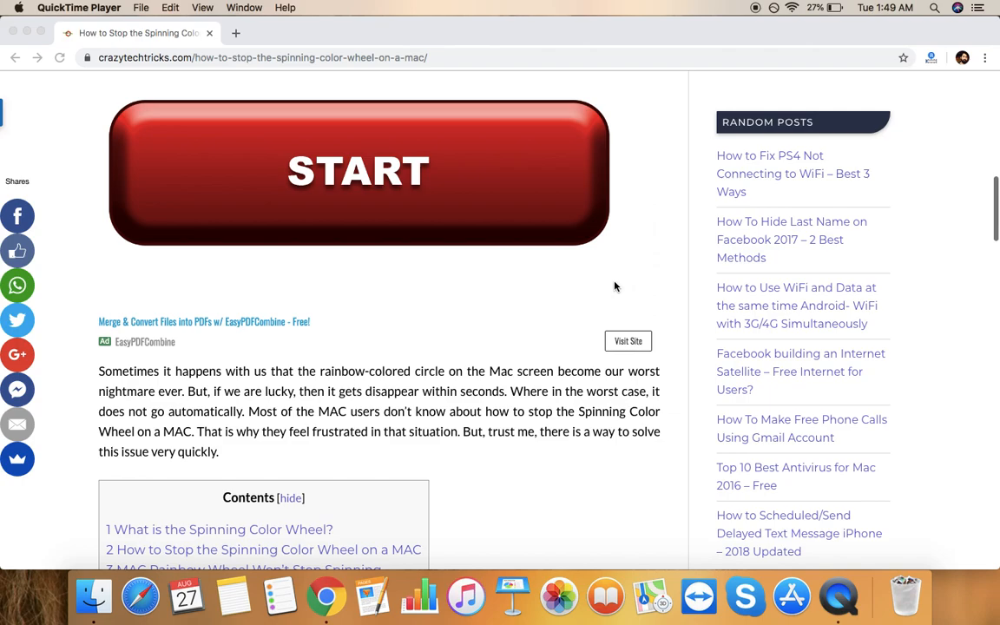
{"action": "scroll", "scroll_direction": "down", "scroll_amount": 3}
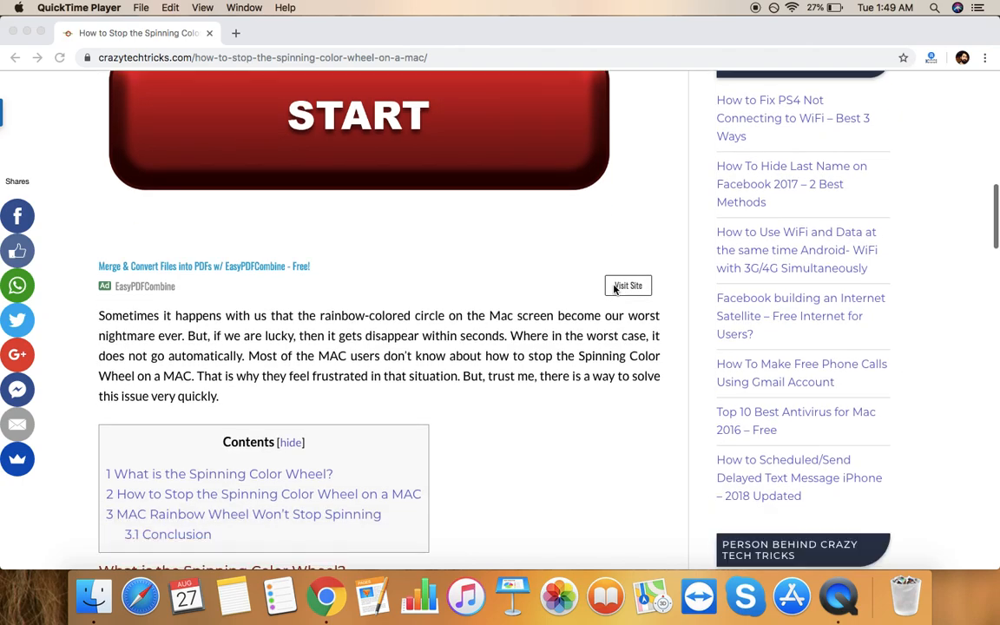
{"action": "scroll", "scroll_direction": "down", "scroll_amount": 3}
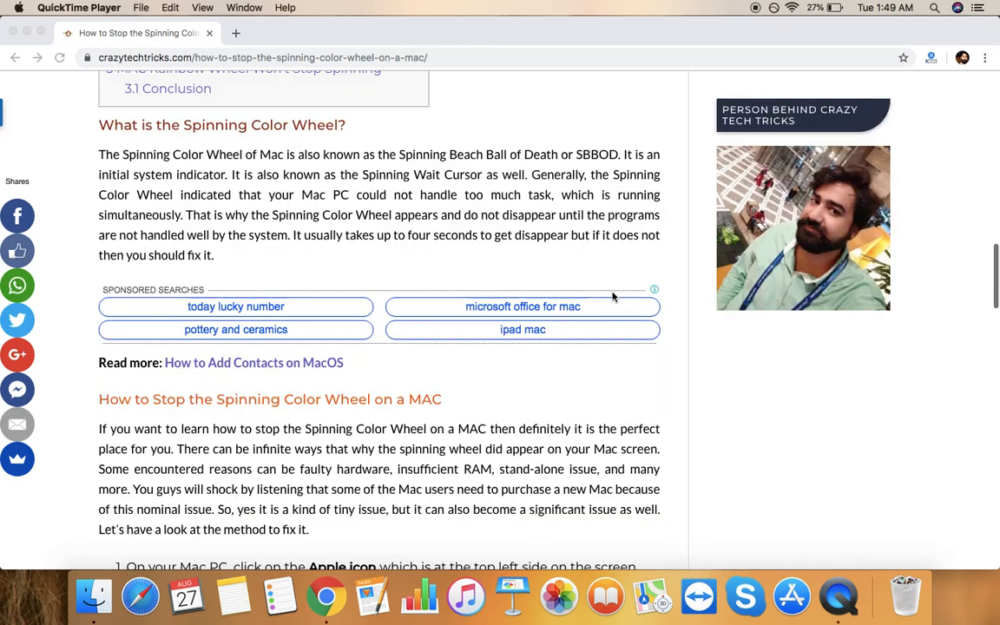
{"action": "scroll", "scroll_direction": "down", "scroll_amount": 3}
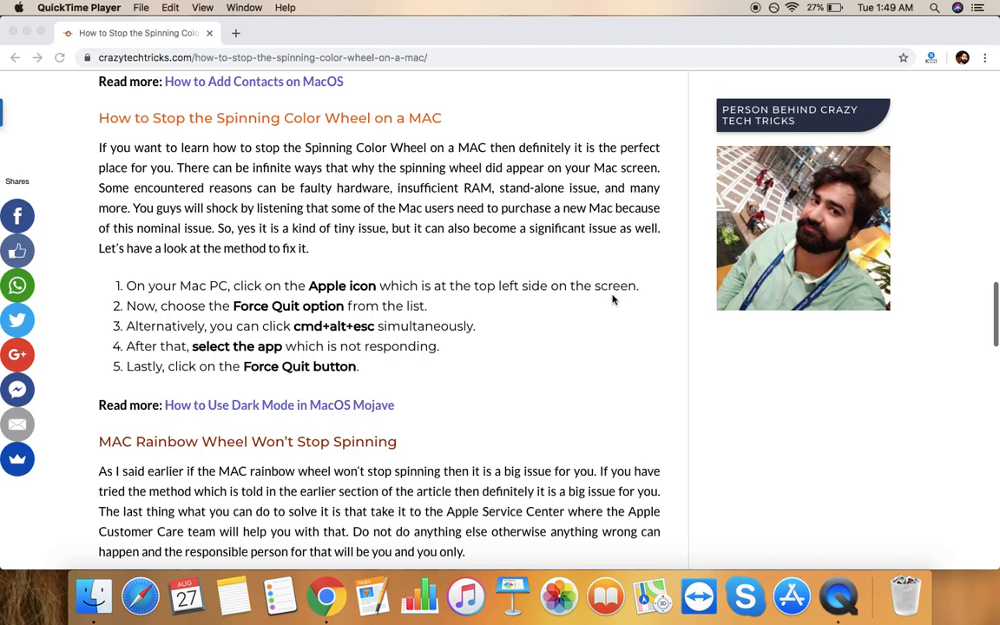
{"action": "mouse_move", "coordinate": [611, 295]}
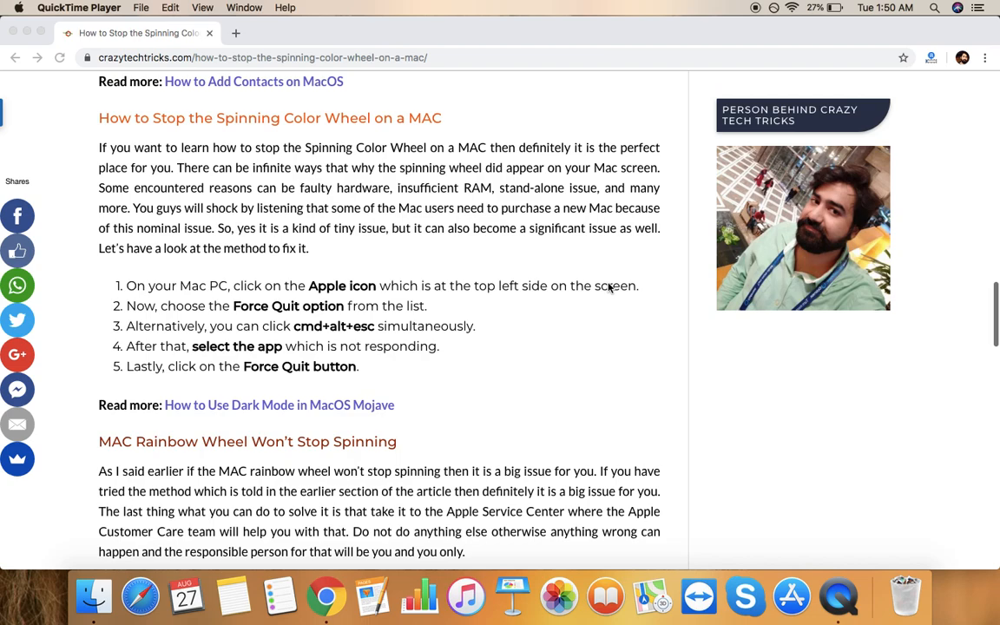
{"action": "key", "text": "cmd+alt+esc"}
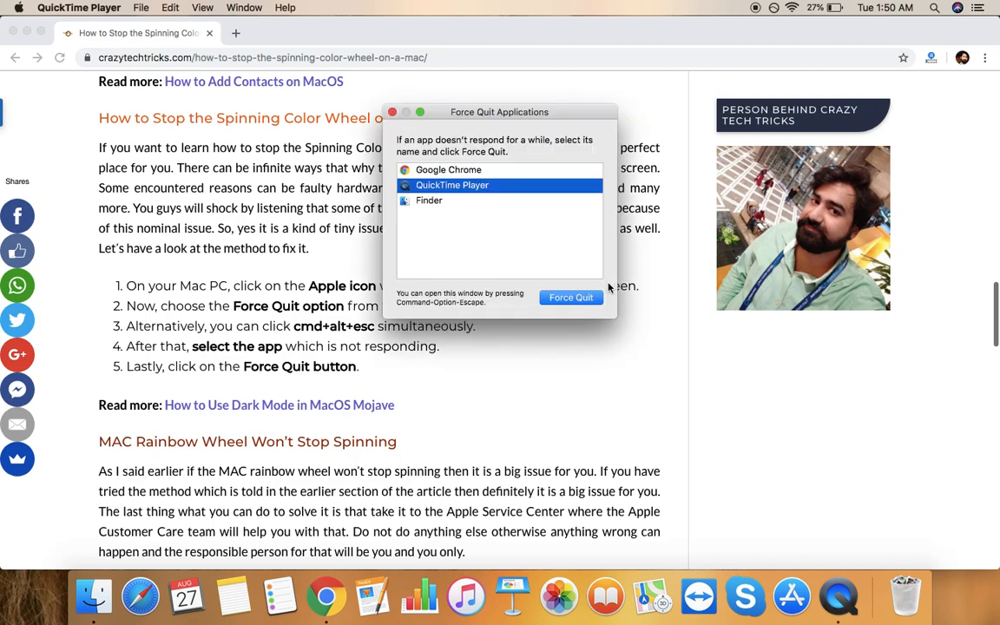
{"action": "mouse_move", "coordinate": [451, 202]}
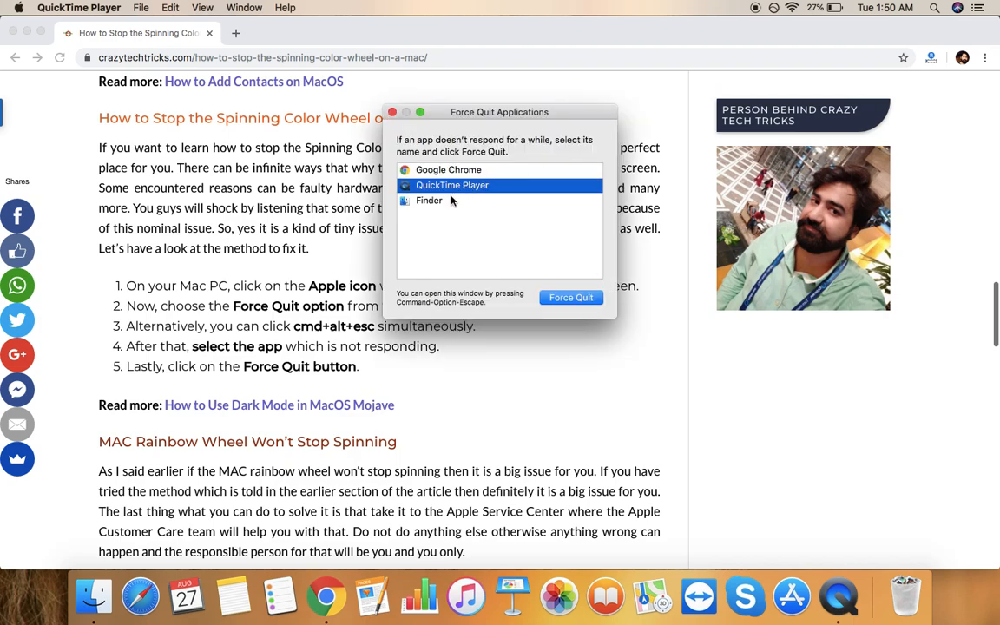
{"action": "left_click", "coordinate": [428, 201]}
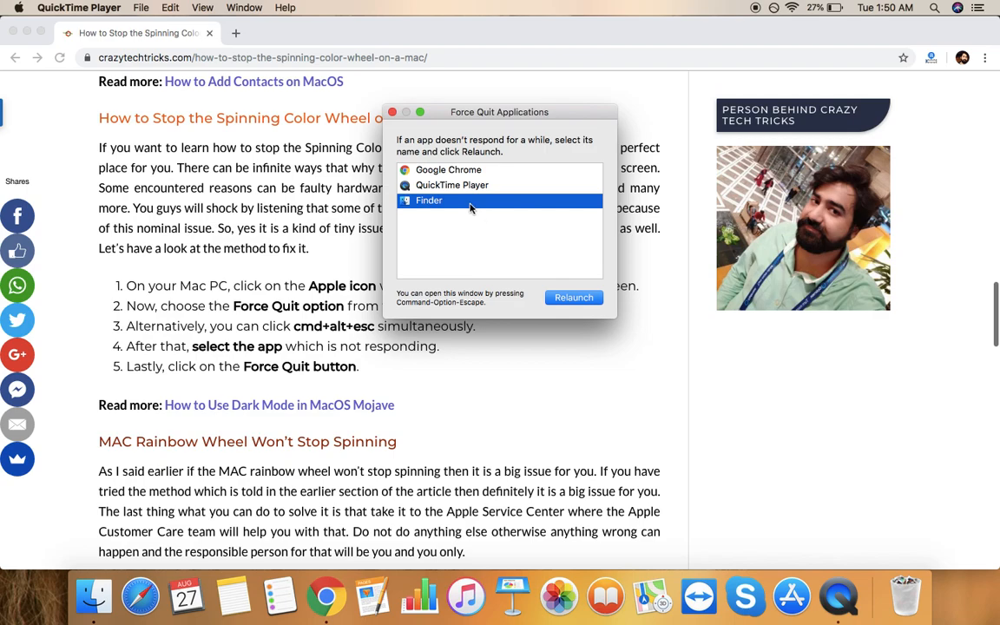
{"action": "left_click", "coordinate": [452, 184]}
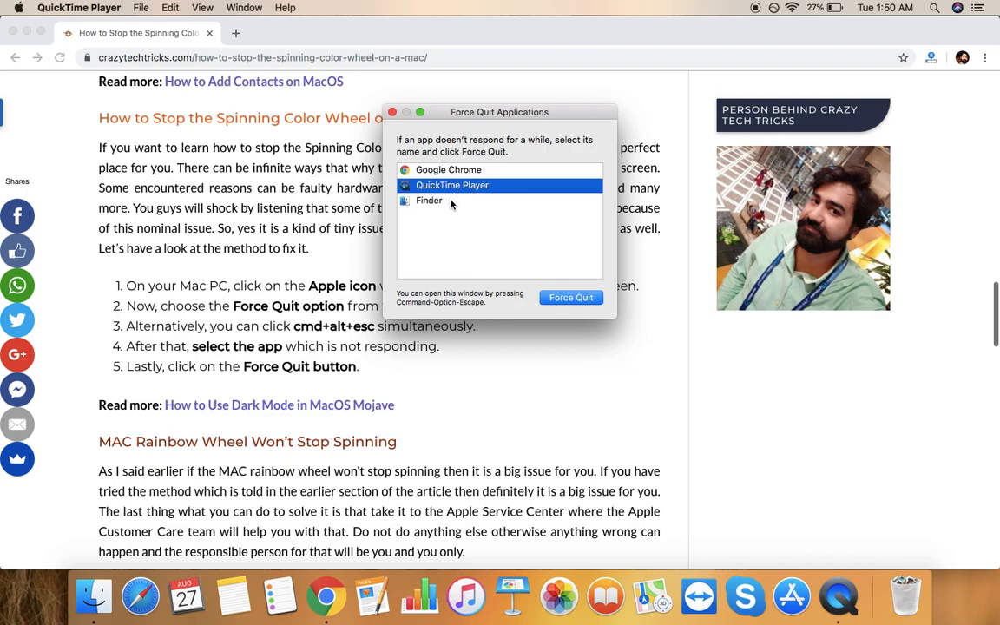
{"action": "left_click", "coordinate": [448, 170]}
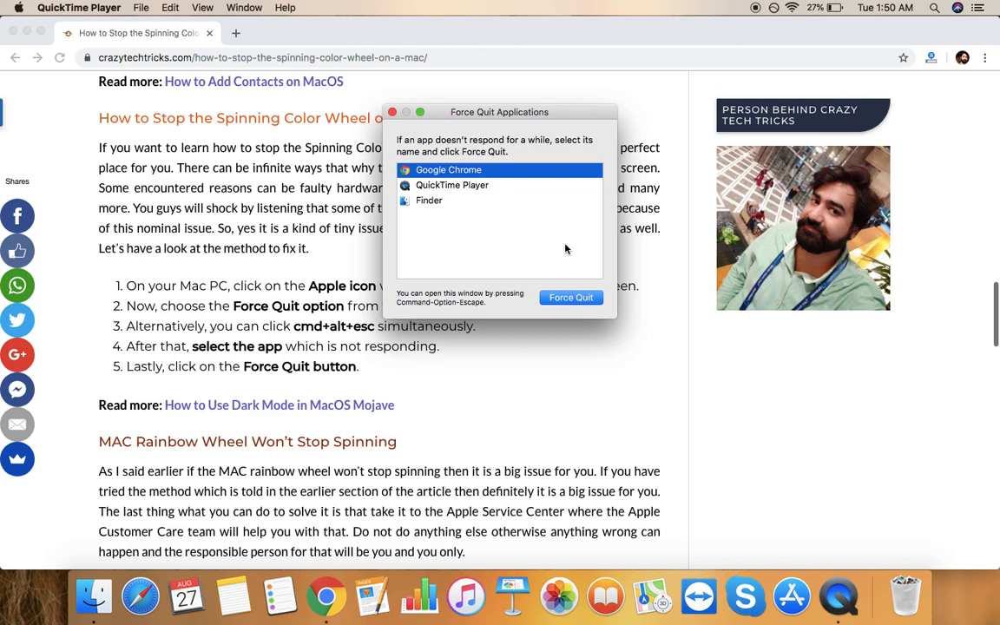
{"action": "mouse_move", "coordinate": [485, 189]}
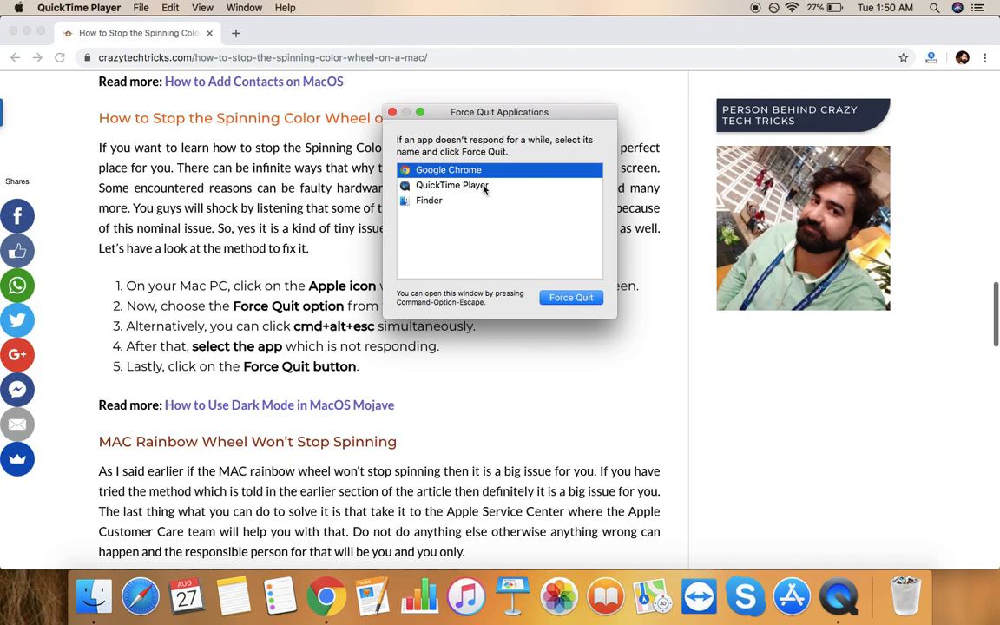
{"action": "left_click", "coordinate": [452, 184]}
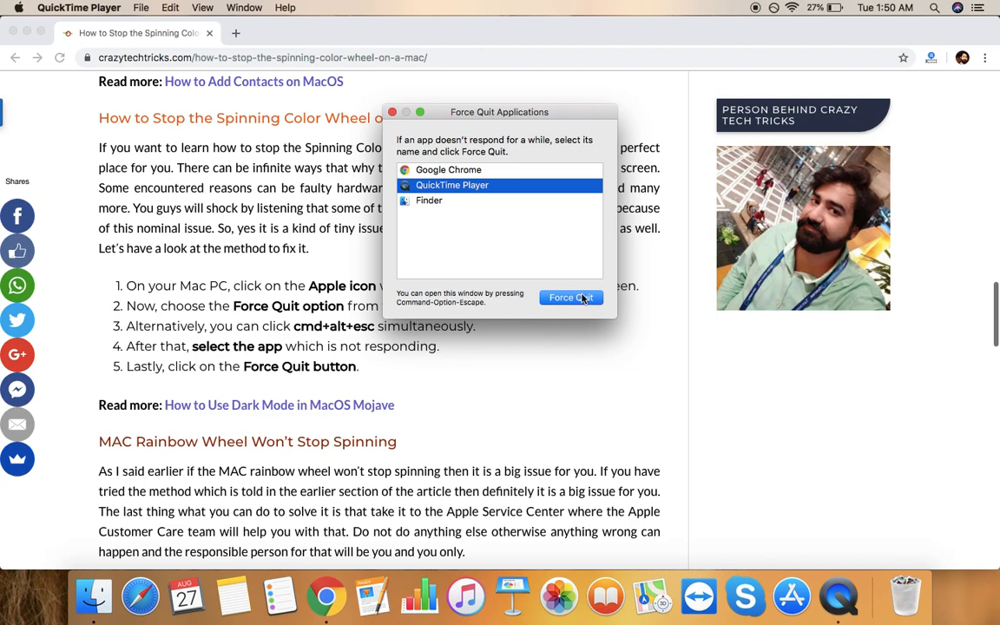
{"action": "left_click", "coordinate": [429, 202]}
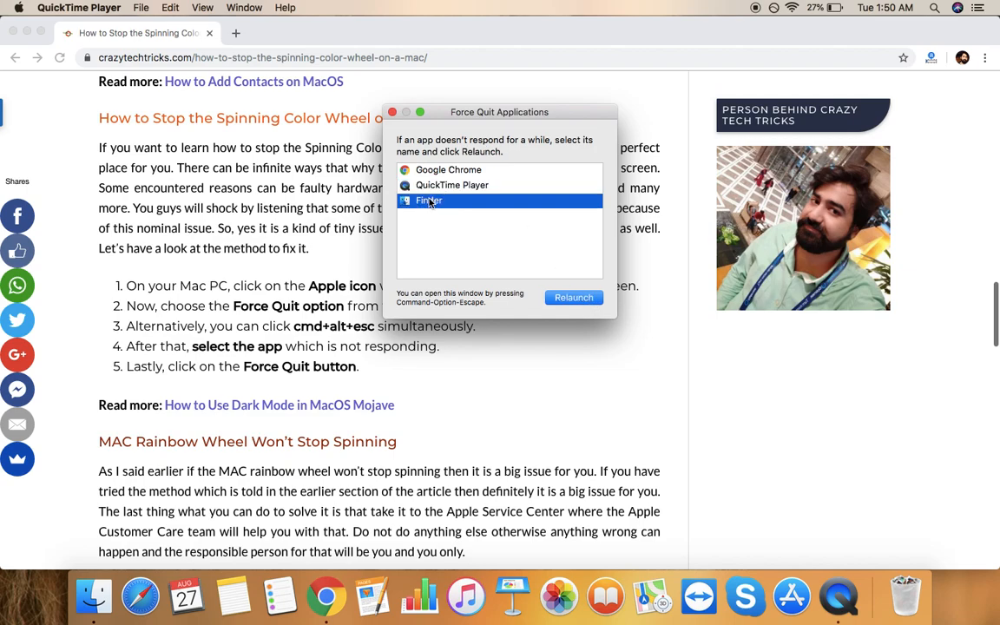
{"action": "left_click", "coordinate": [451, 184]}
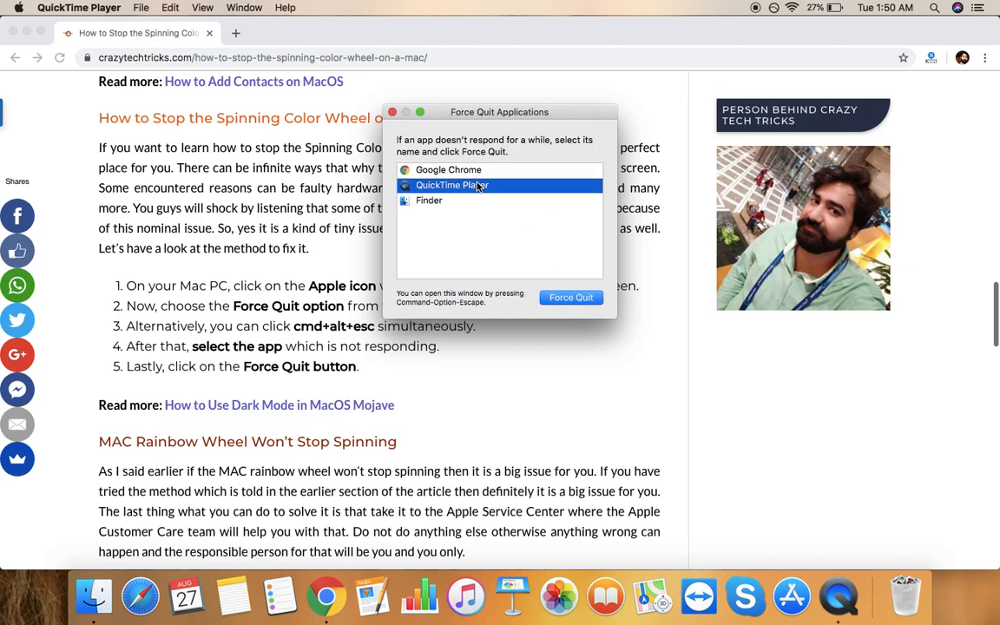
{"action": "mouse_move", "coordinate": [628, 254]}
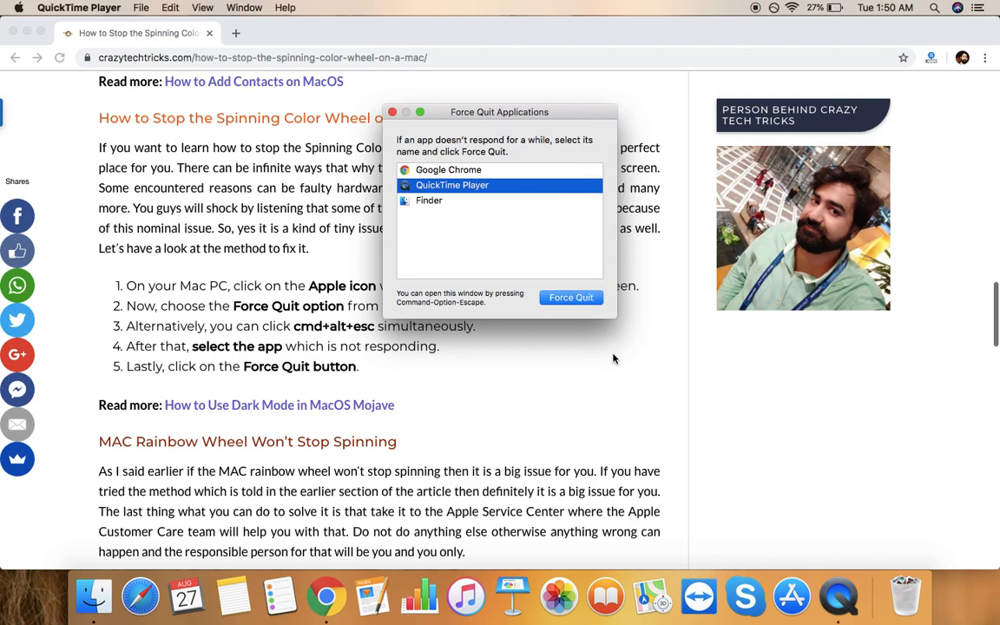
{"action": "mouse_move", "coordinate": [392, 111]}
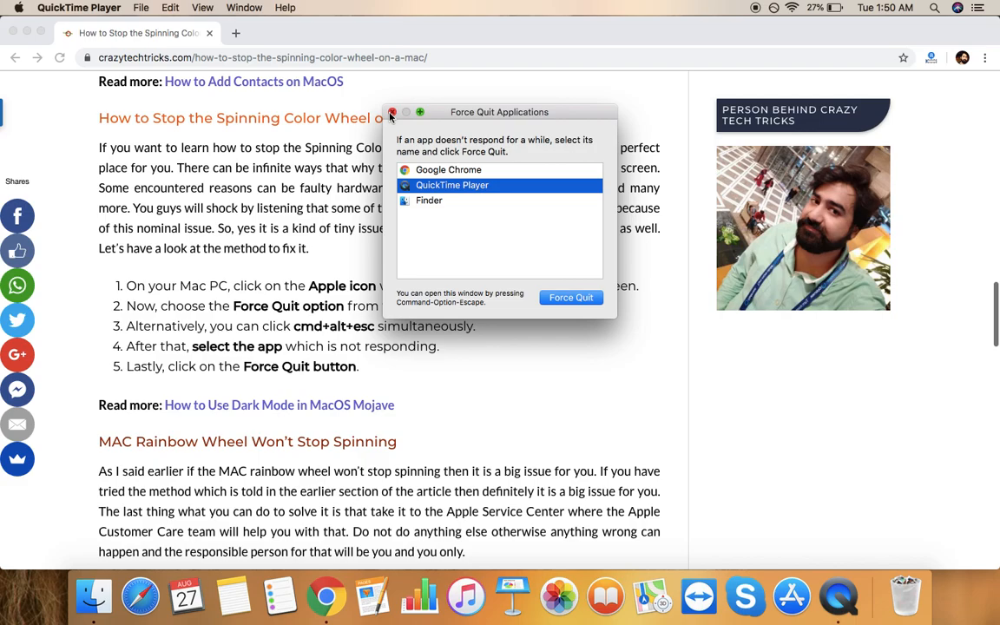
{"action": "left_click", "coordinate": [392, 113]}
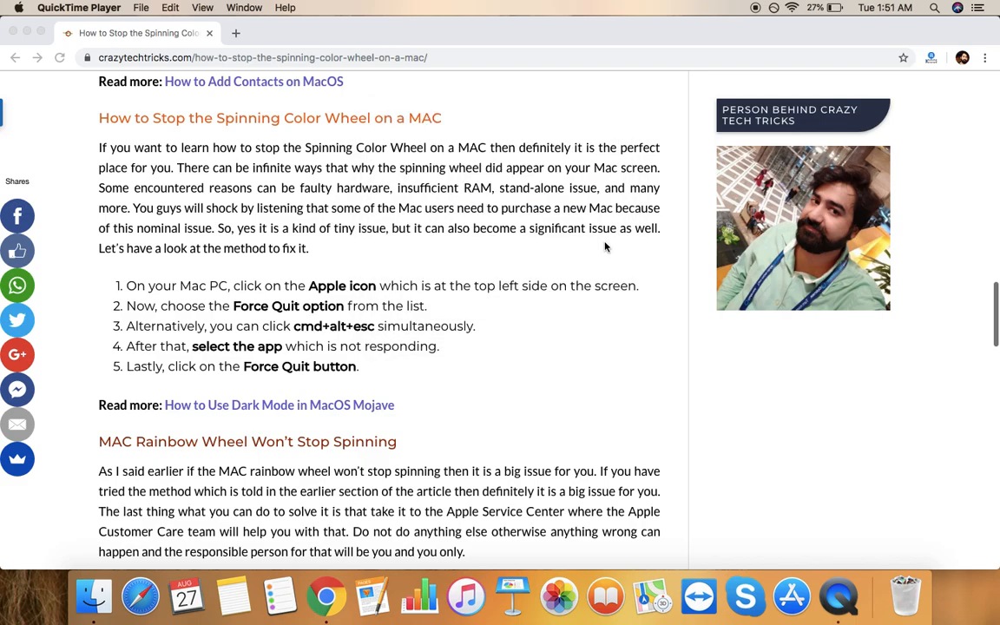
- Scroll to the related posts, then back up to the spinning color wheel banner image
{"action": "scroll", "scroll_direction": "down", "scroll_amount": 3}
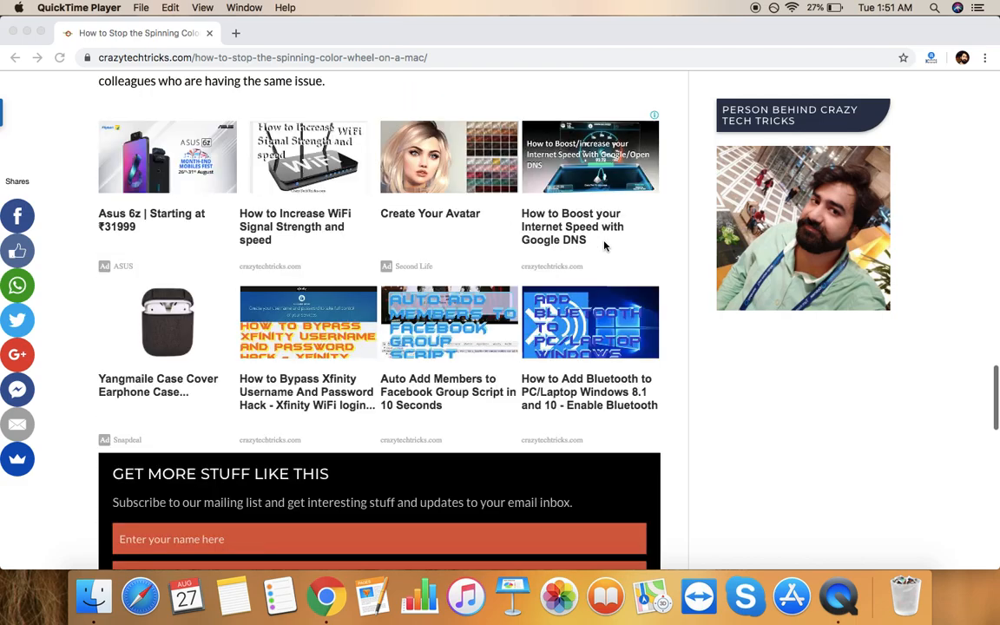
{"action": "scroll", "scroll_direction": "up", "scroll_amount": 3}
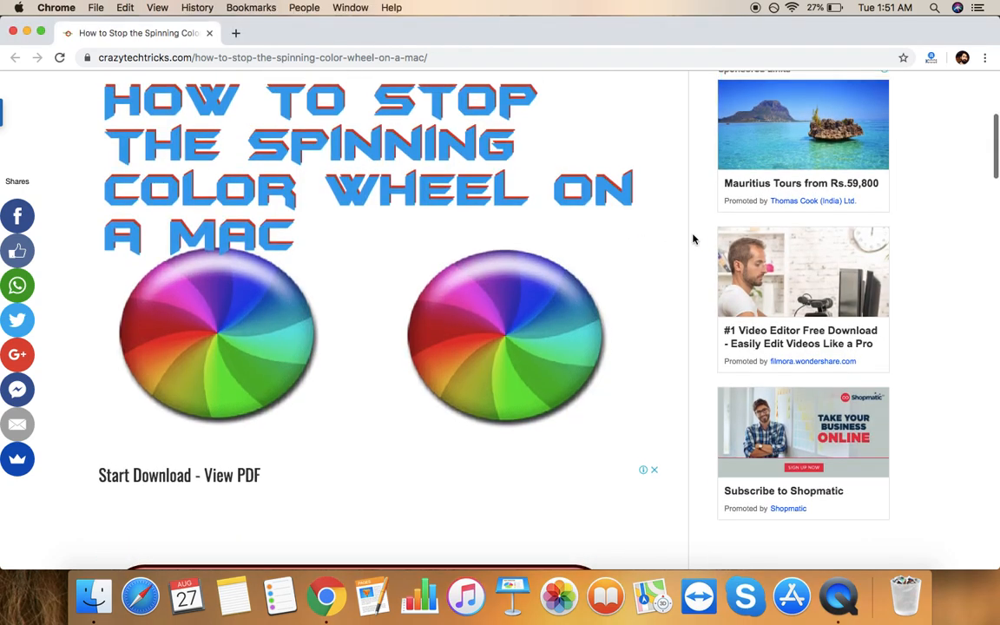
{"action": "scroll", "scroll_direction": "down", "scroll_amount": 3}
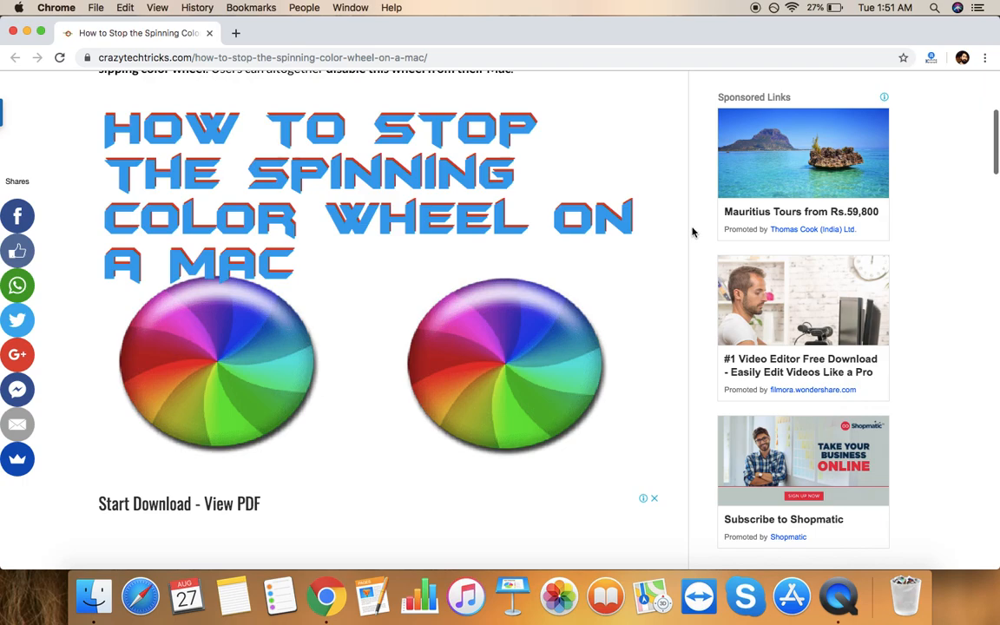
{"action": "mouse_move", "coordinate": [733, 114]}
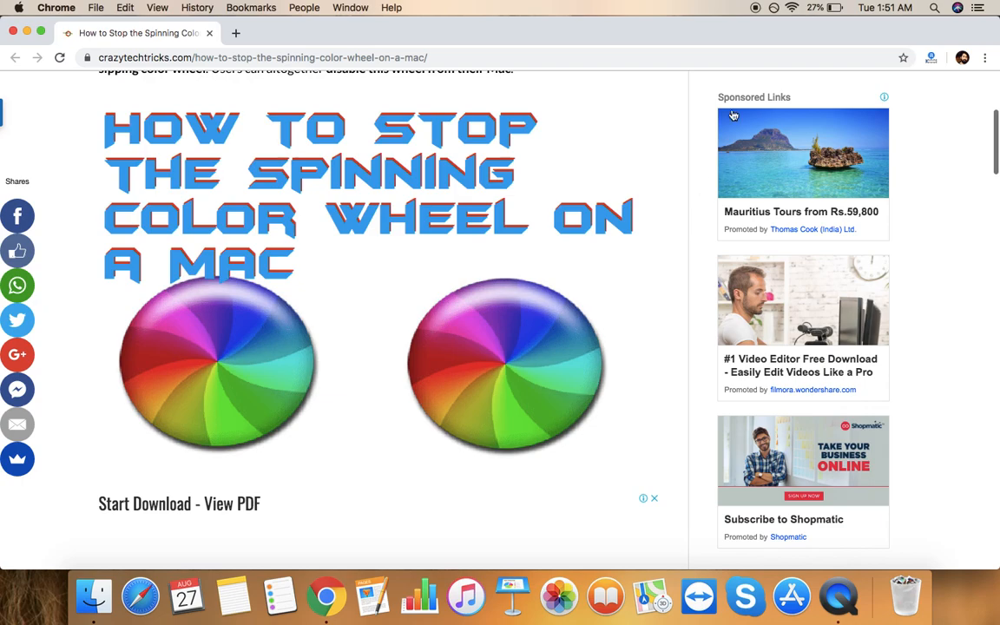